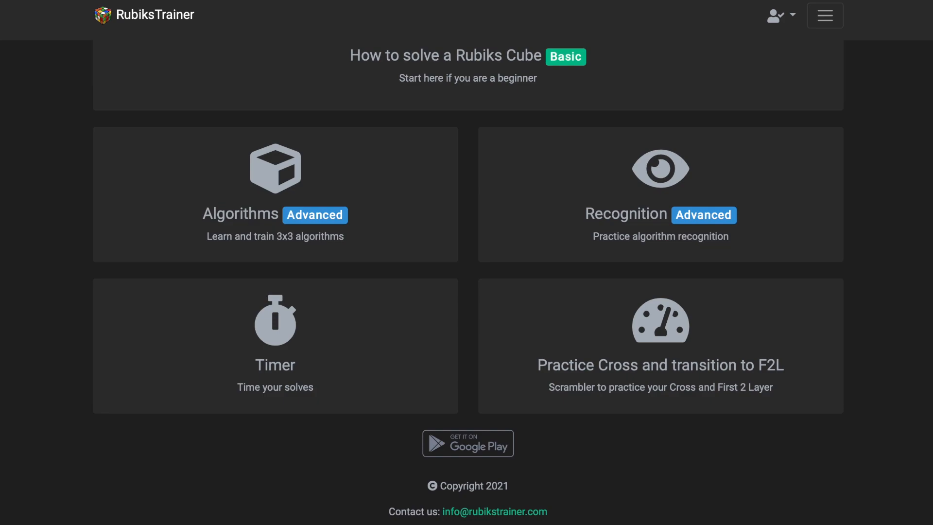
mouse_move(599, 89)
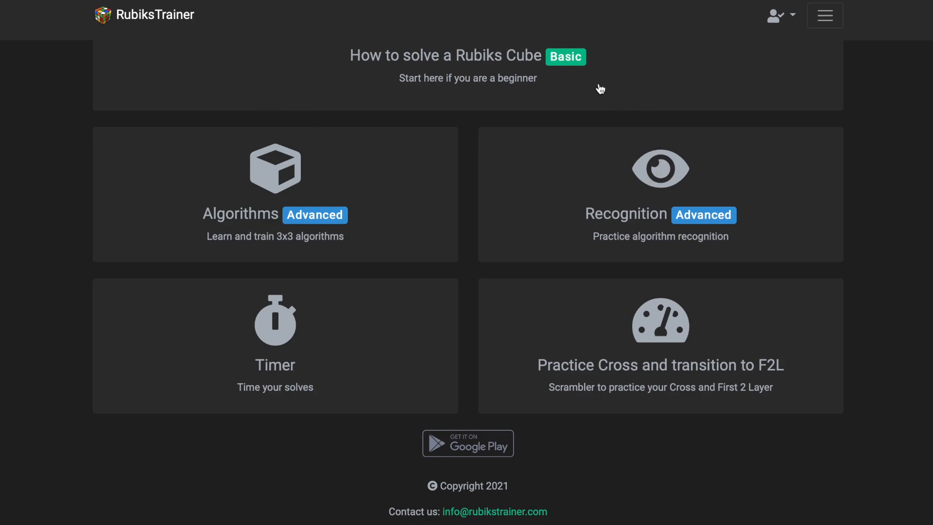
mouse_move(462, 311)
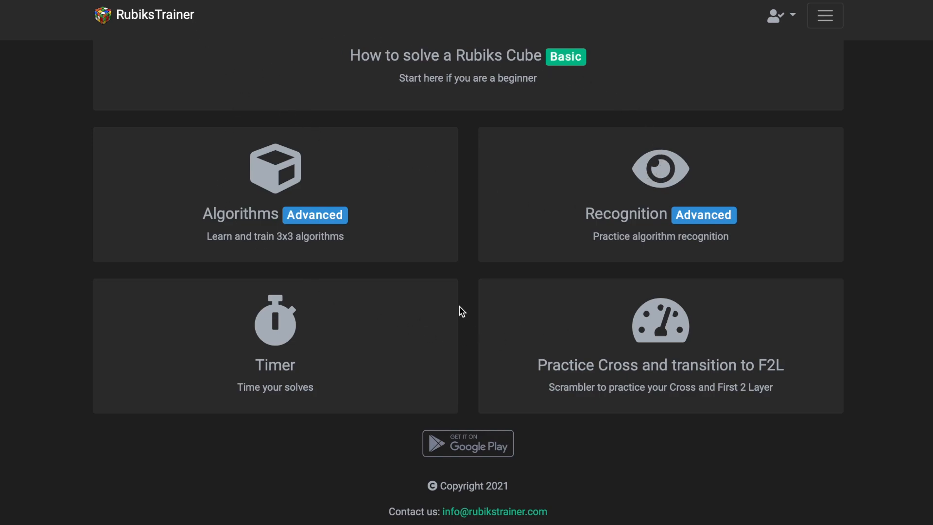
mouse_move(528, 252)
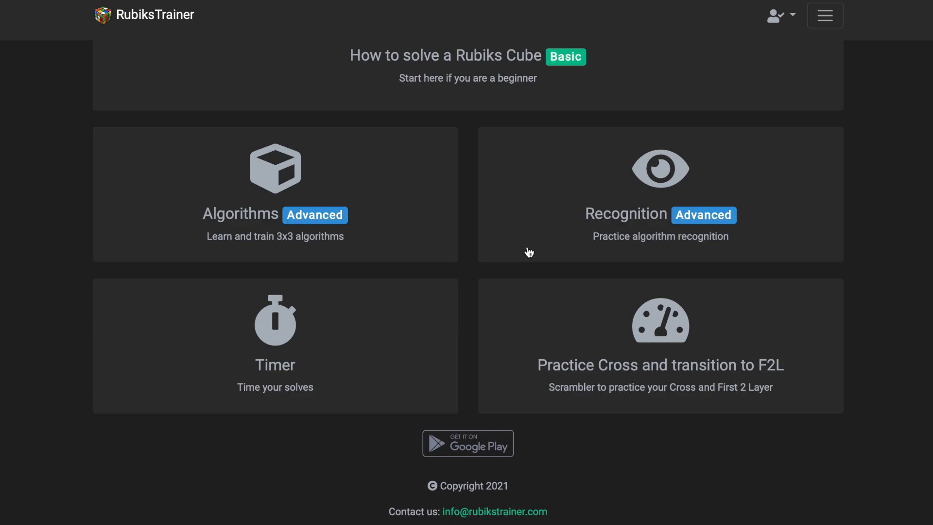
mouse_move(574, 231)
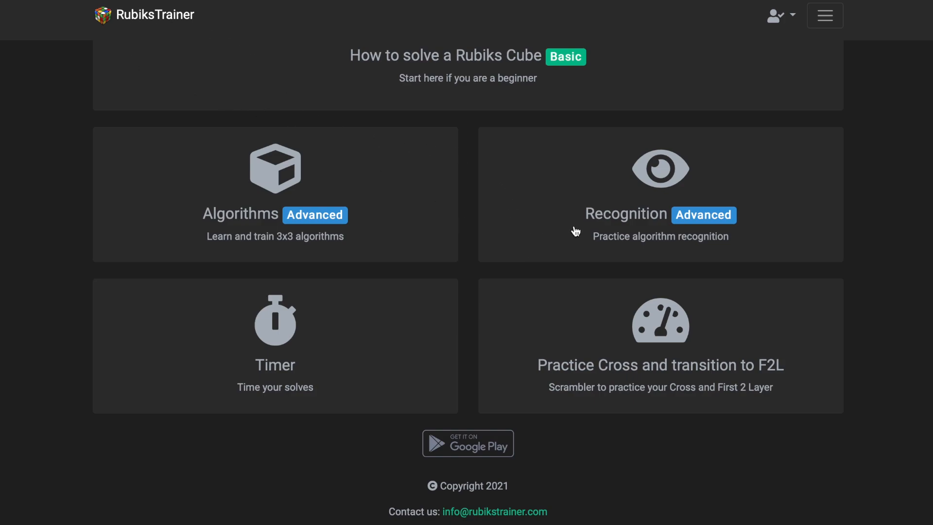
mouse_move(333, 345)
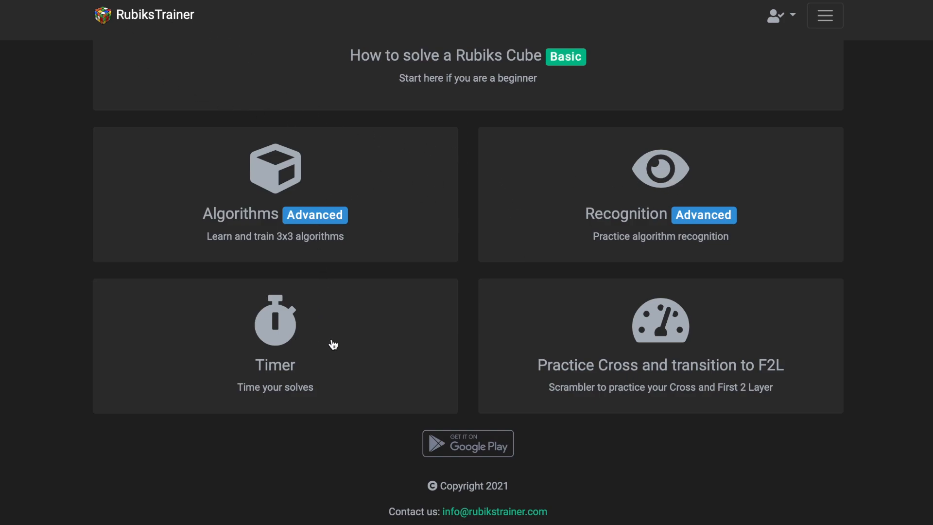
mouse_move(285, 182)
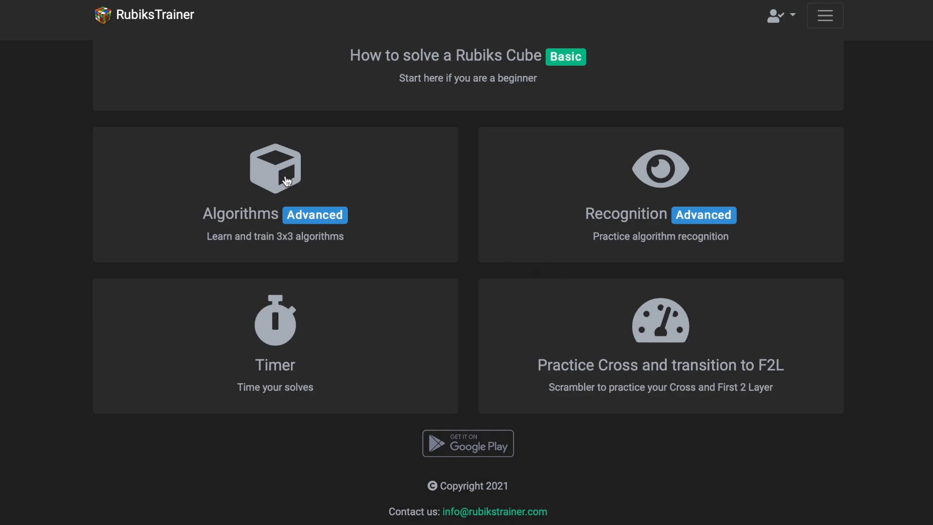
mouse_move(654, 169)
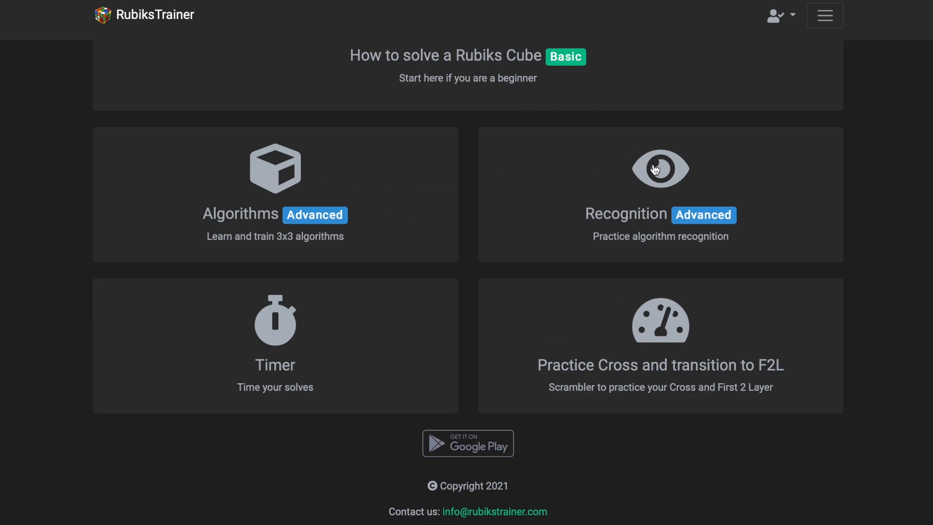
Step: Begin a PLL recognition drill and answer the shown cases correctly, identifying one as PLL Rb
click(274, 194)
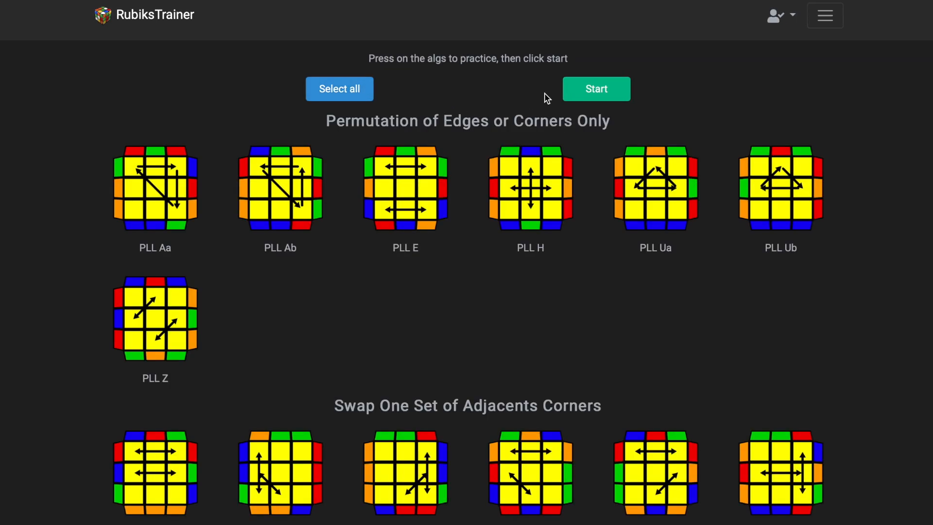
click(596, 89)
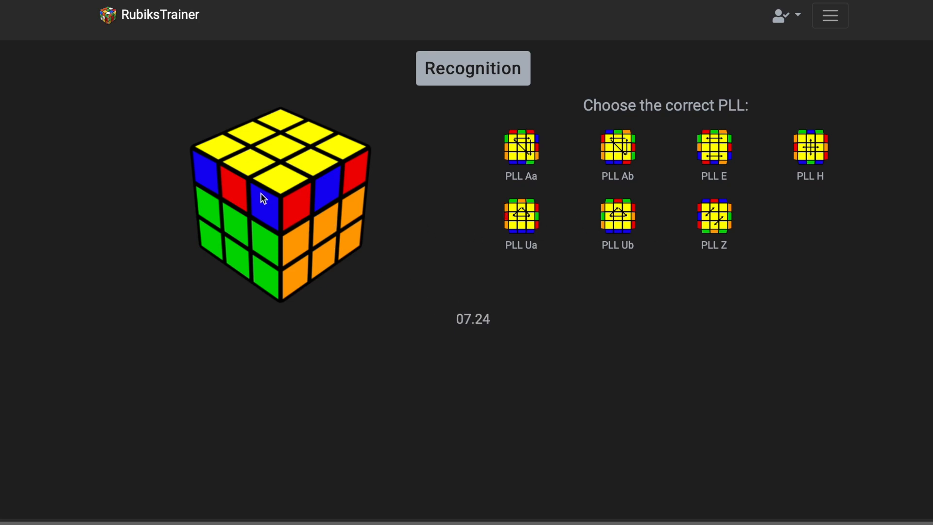
mouse_move(232, 199)
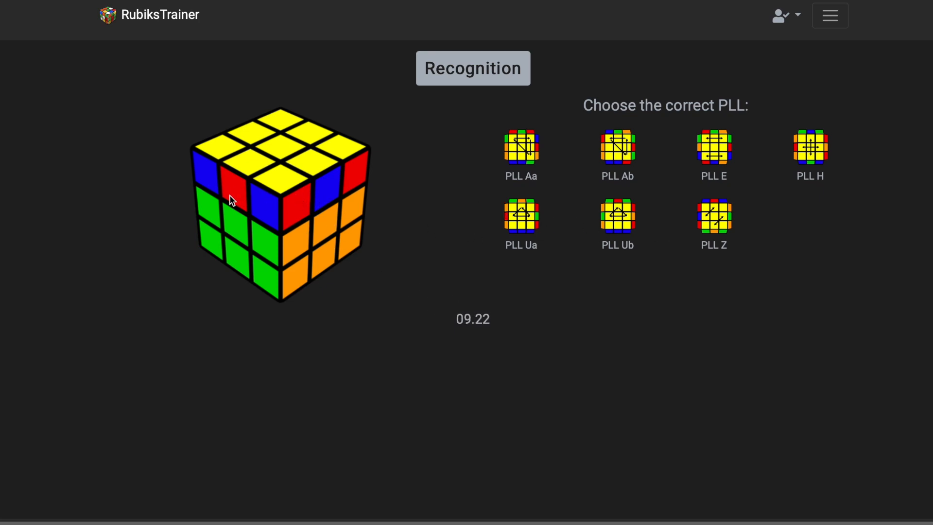
mouse_move(332, 200)
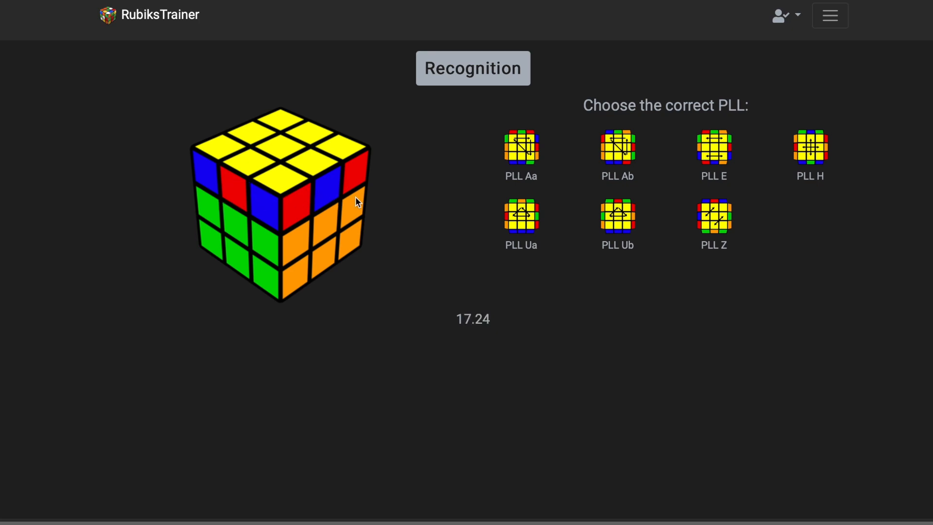
click(713, 216)
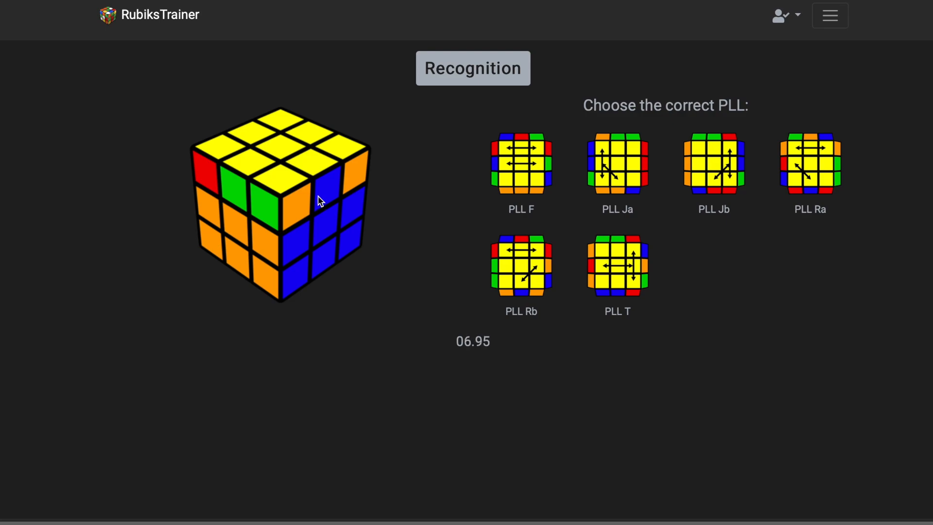
click(520, 264)
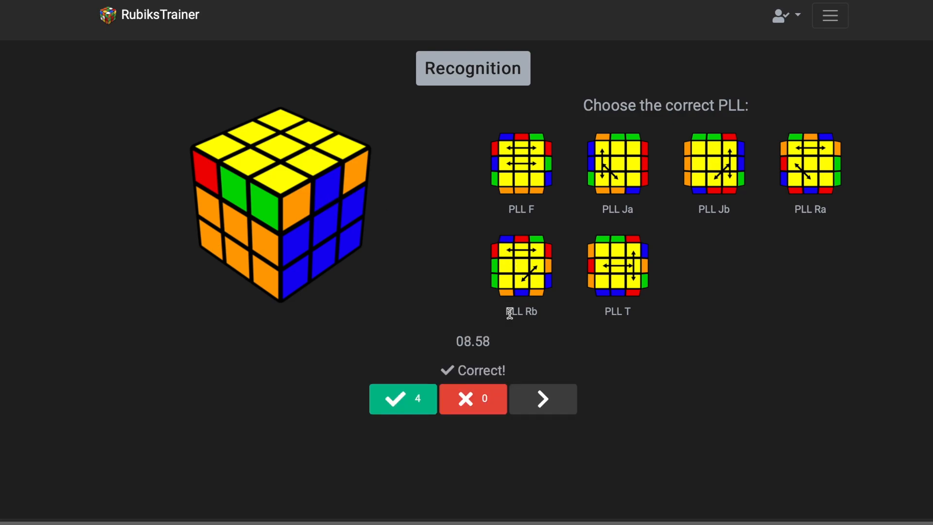
Step: Advance to the next PLL case, a G-permutation to be identified
click(543, 399)
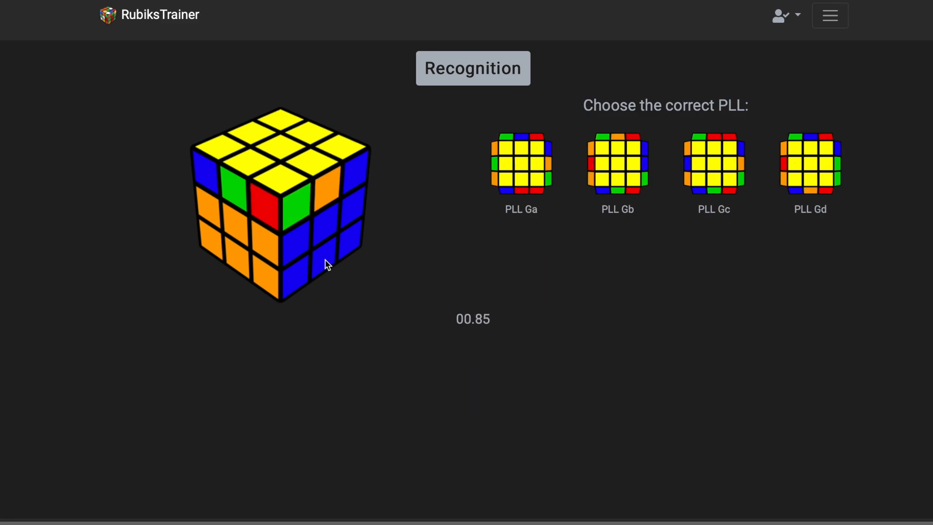
mouse_move(334, 231)
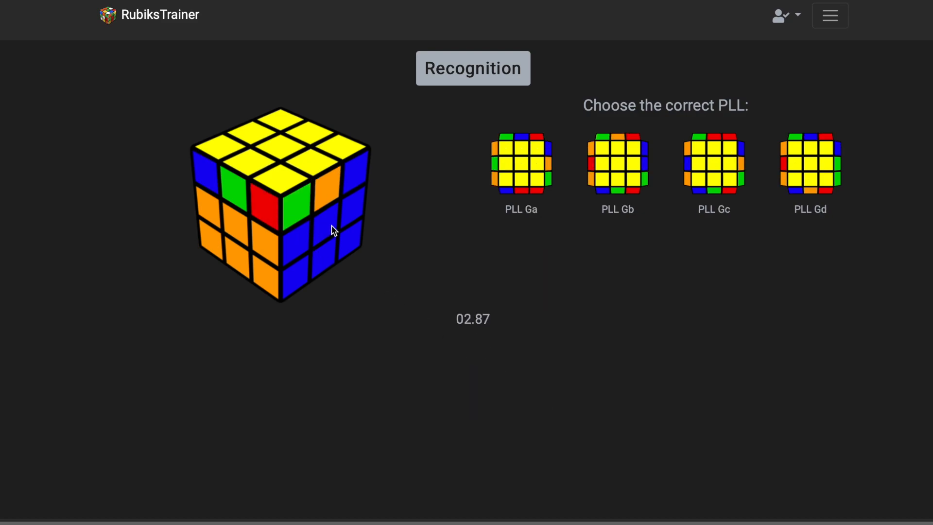
mouse_move(315, 198)
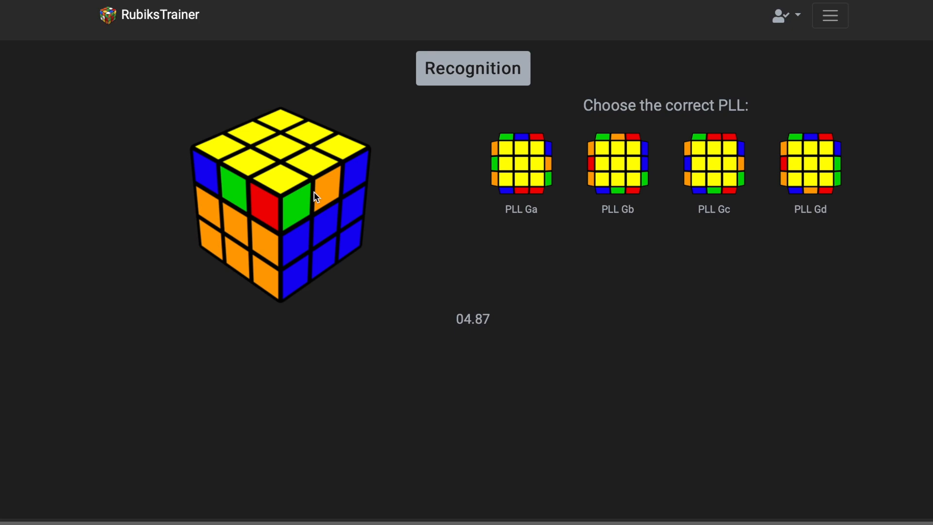
mouse_move(332, 198)
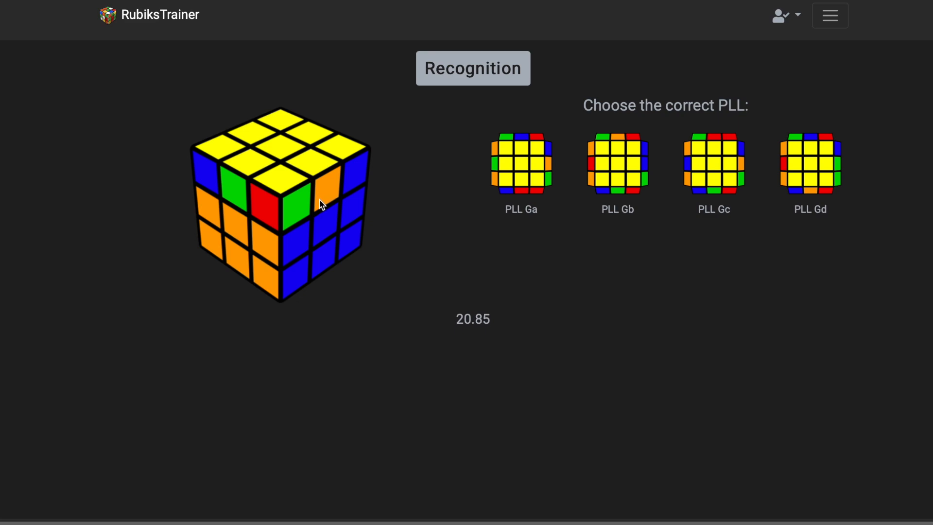
mouse_move(261, 137)
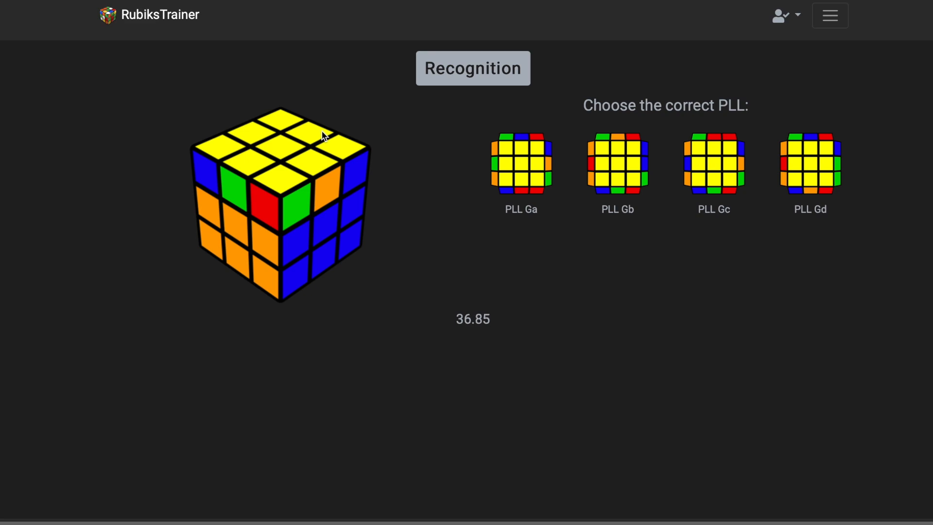
mouse_move(238, 204)
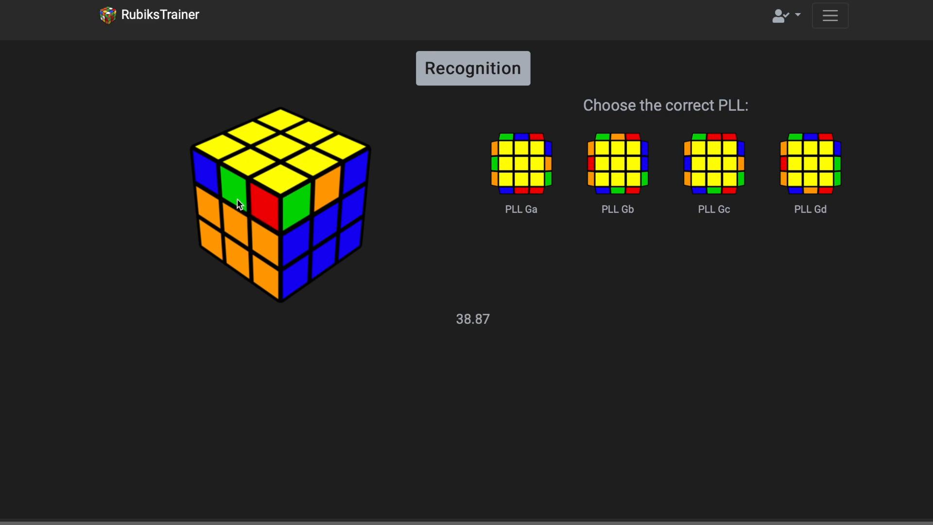
mouse_move(292, 137)
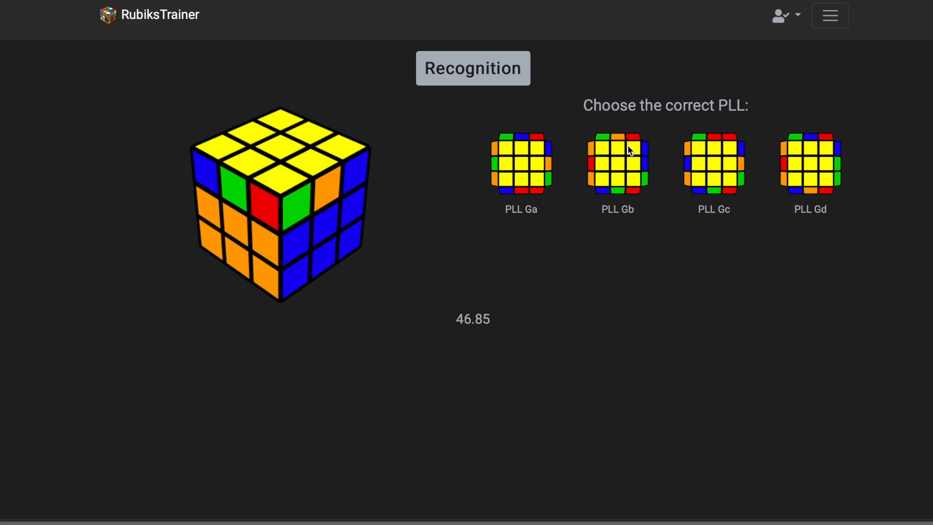
mouse_move(679, 190)
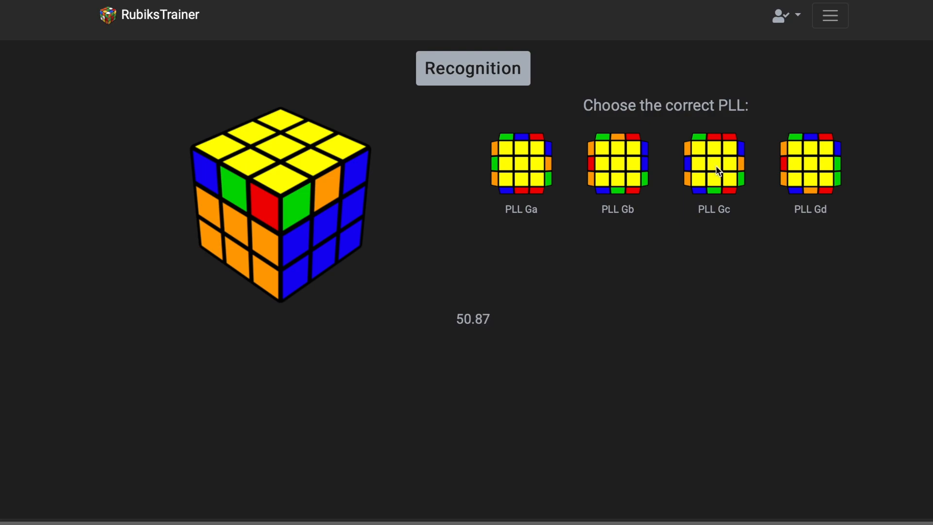
Step: Answer the current case in the PLL drill
click(713, 164)
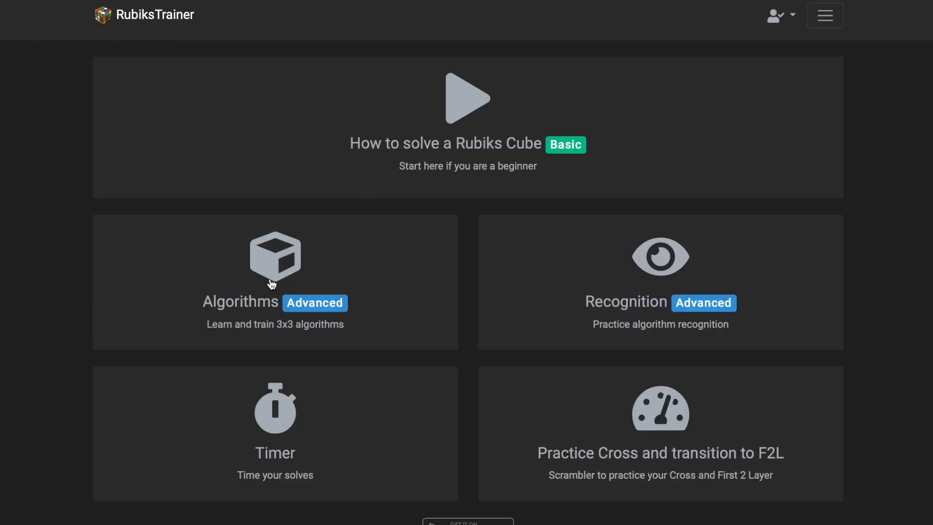
Step: Browse the 3x3 algorithms filtered to COLL and view COLL B3's solution algorithms
click(275, 258)
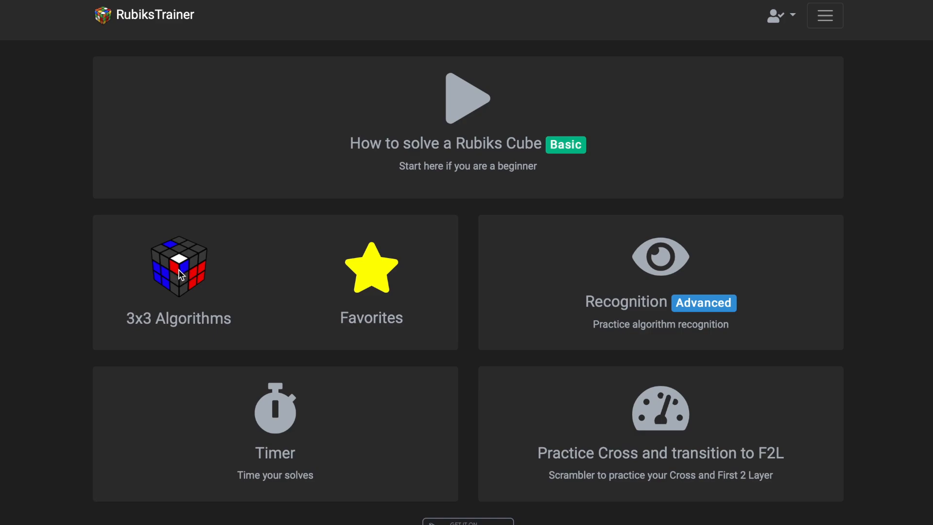
click(178, 266)
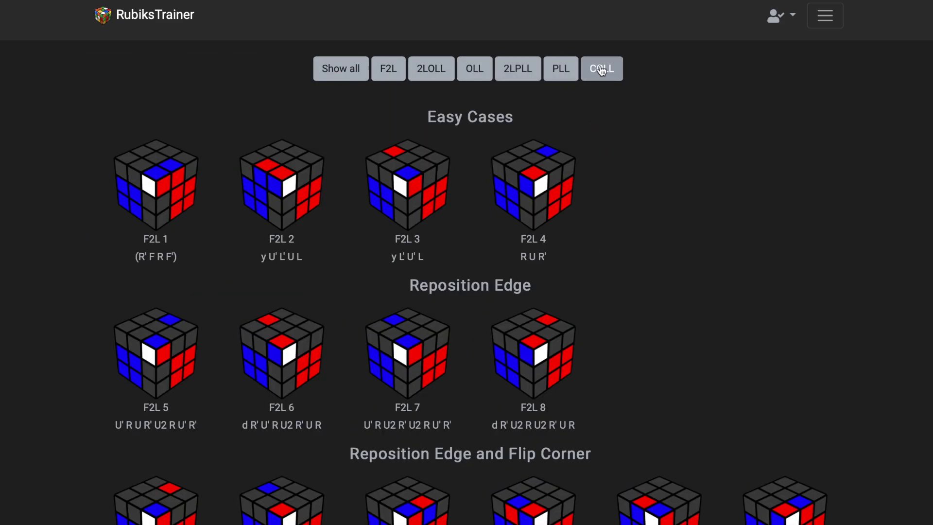
click(601, 68)
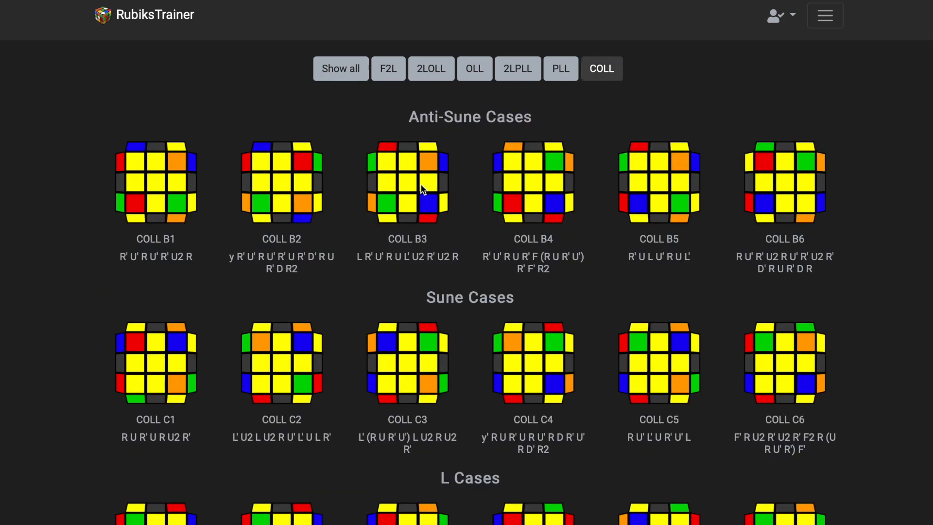
click(407, 182)
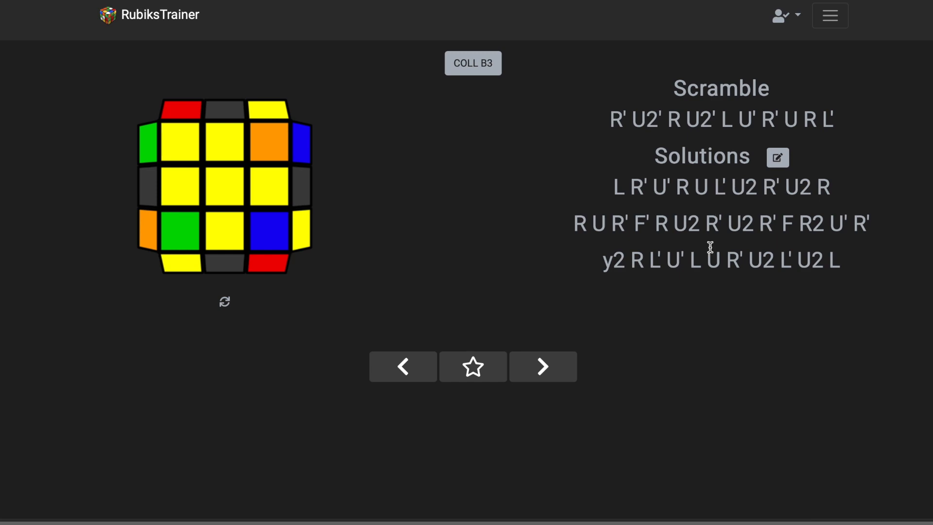
mouse_move(559, 332)
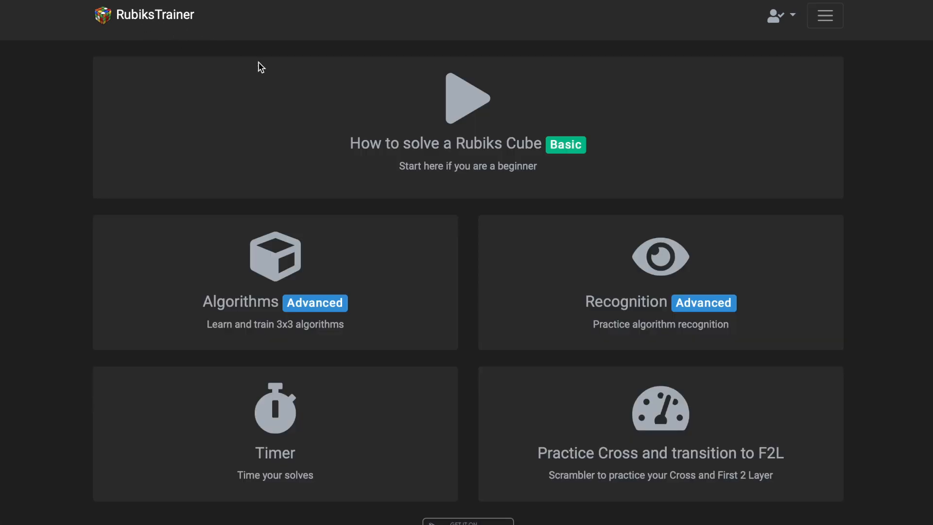
mouse_move(282, 396)
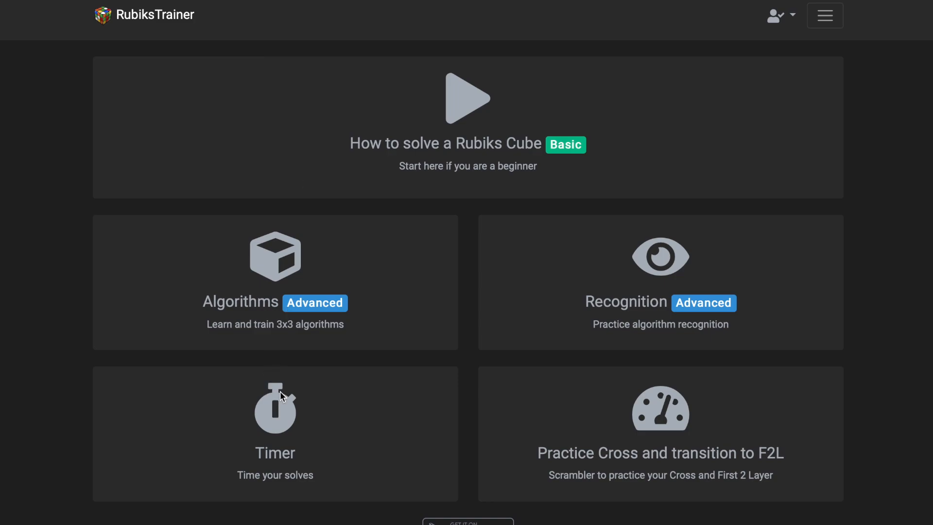
Step: View the cube move notation chart in the beginner 'How to solve a Rubiks Cube' guide
click(275, 408)
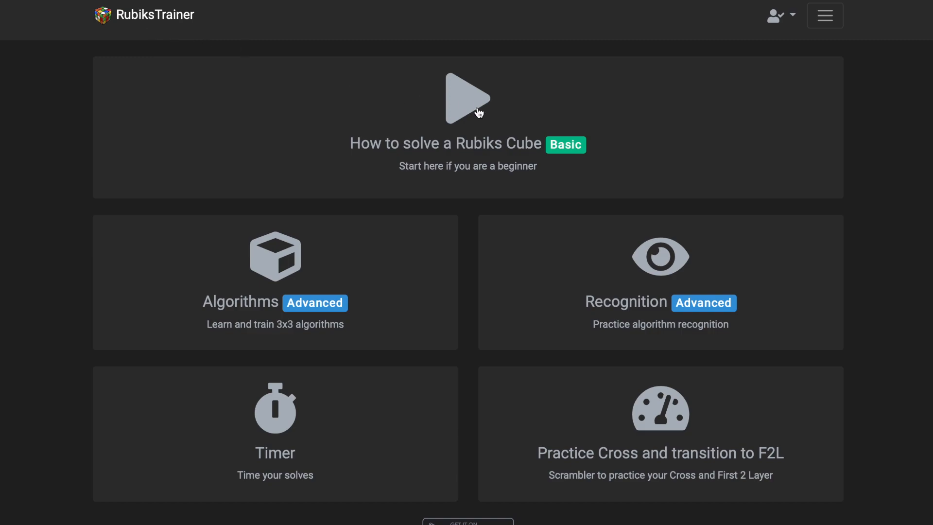
mouse_move(478, 108)
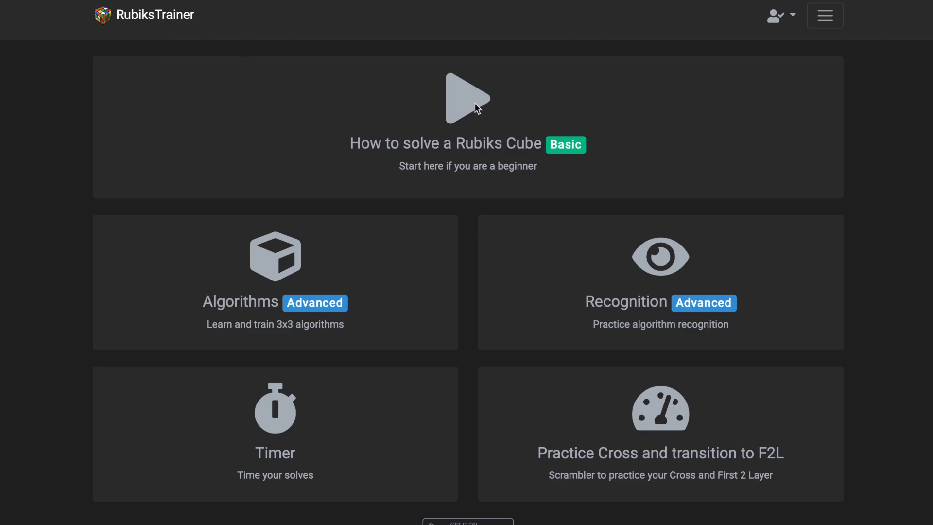
click(467, 98)
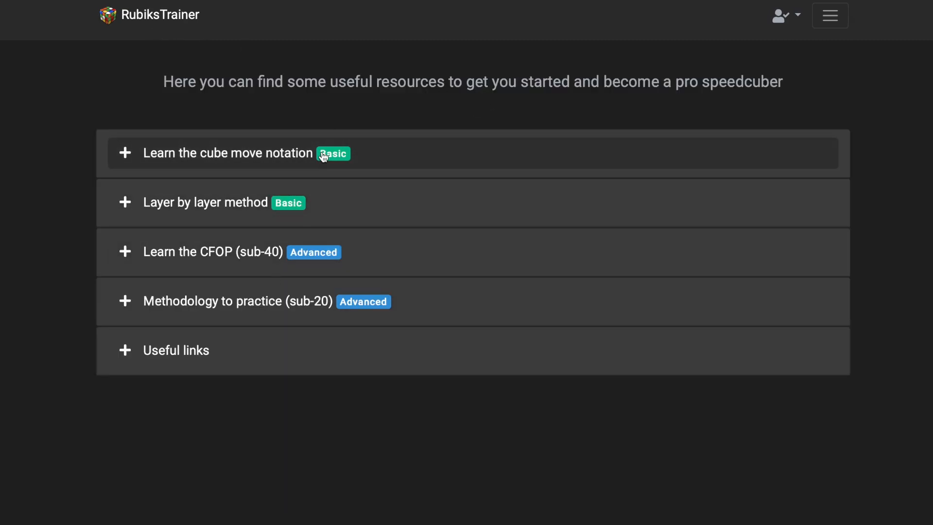
click(227, 153)
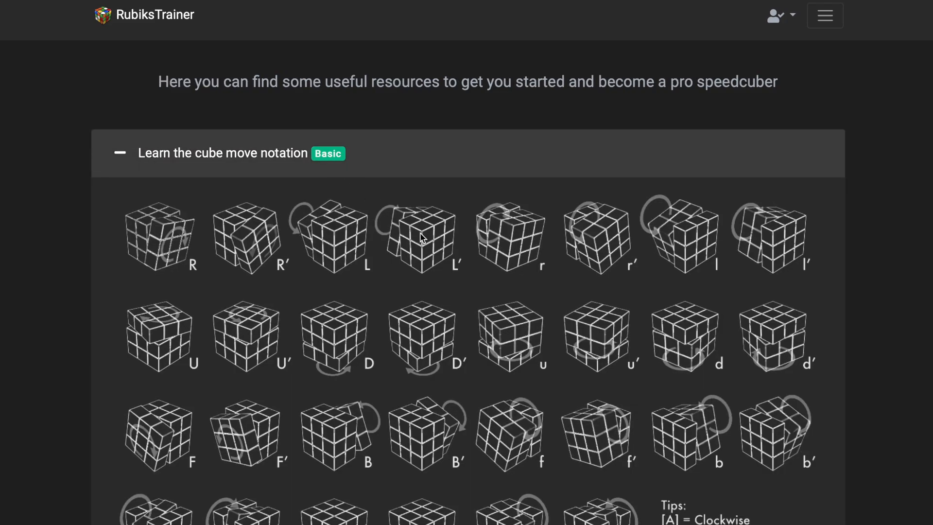
scroll(down, 3)
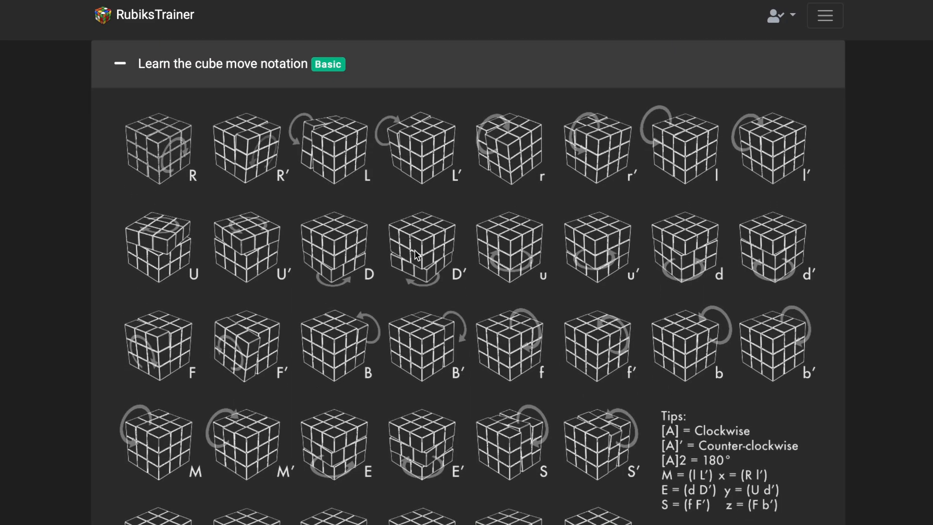
scroll(down, 3)
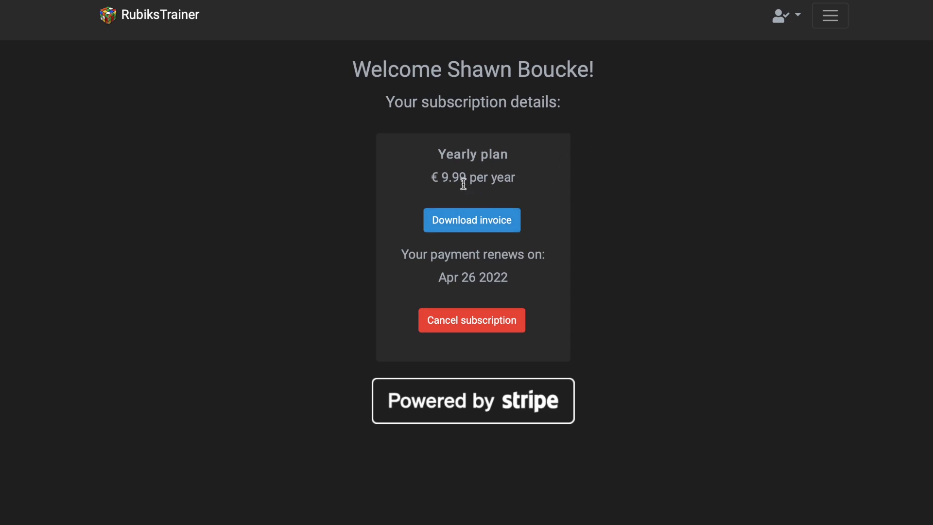
mouse_move(471, 221)
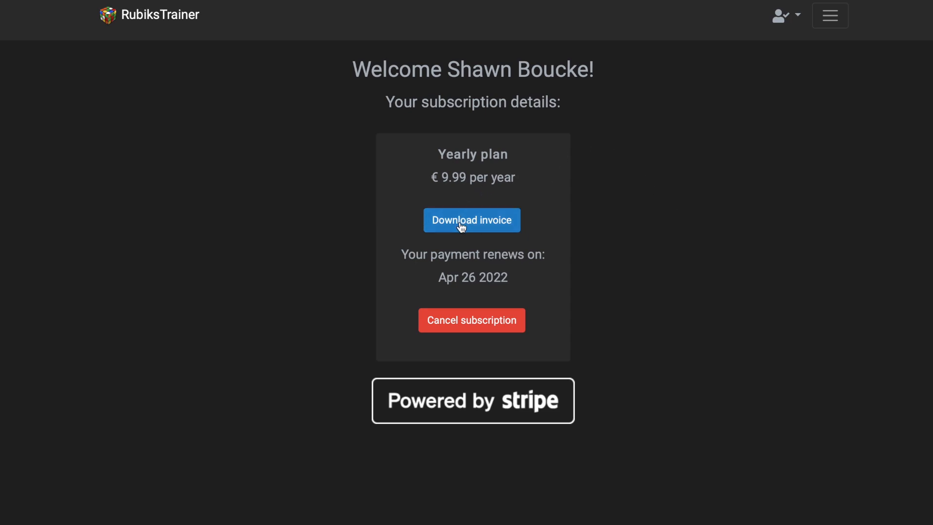
mouse_move(720, 217)
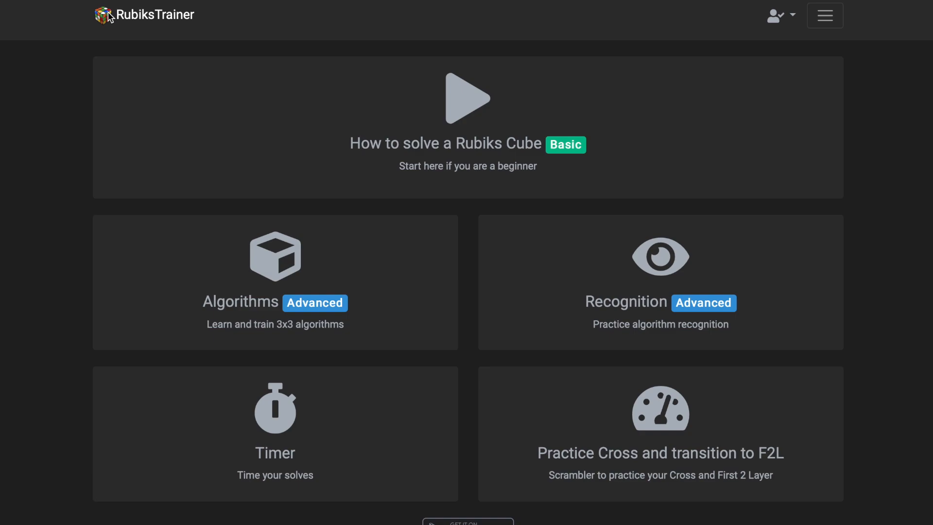
mouse_move(91, 102)
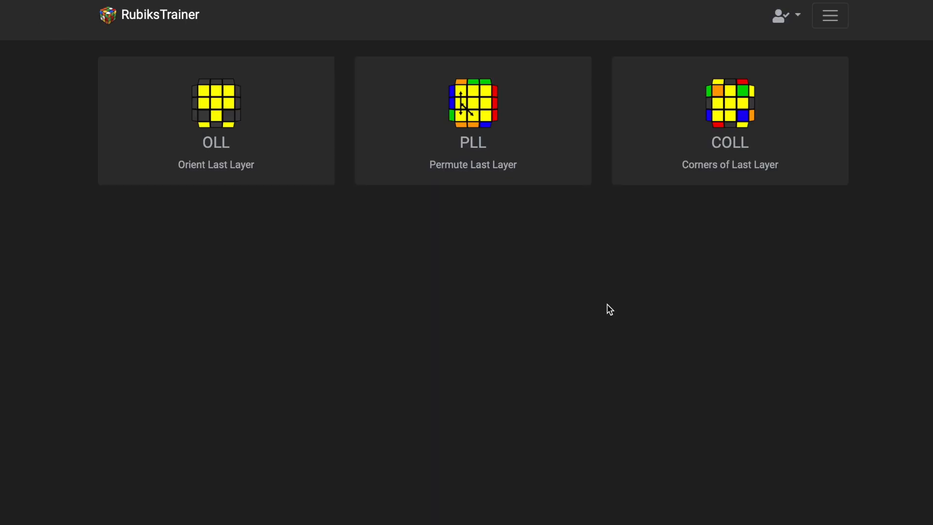
mouse_move(213, 118)
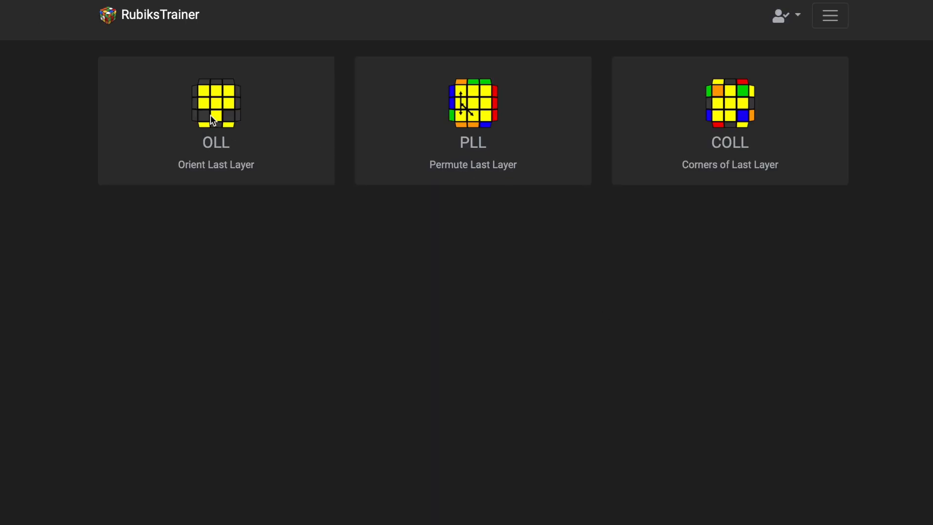
Step: Begin an OLL recognition drill, identify the case as OLL 28, and advance to the next case
click(216, 121)
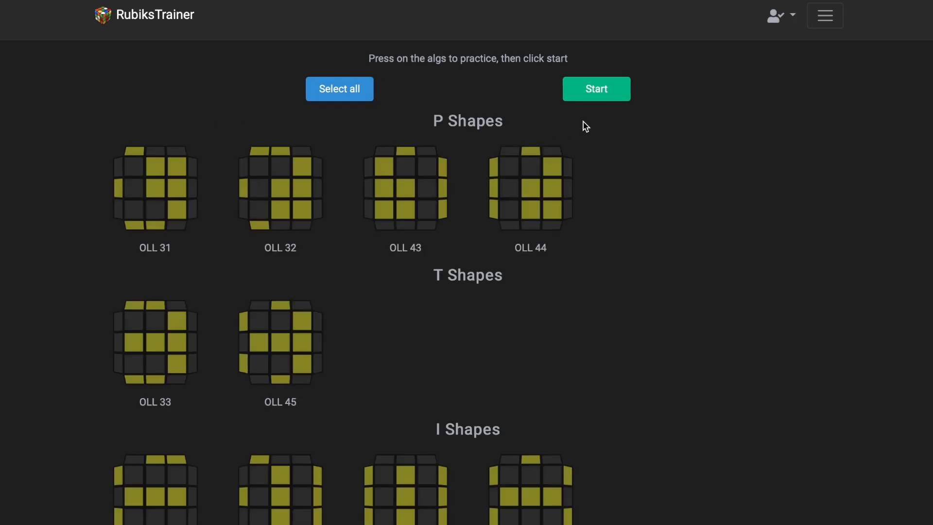
click(596, 89)
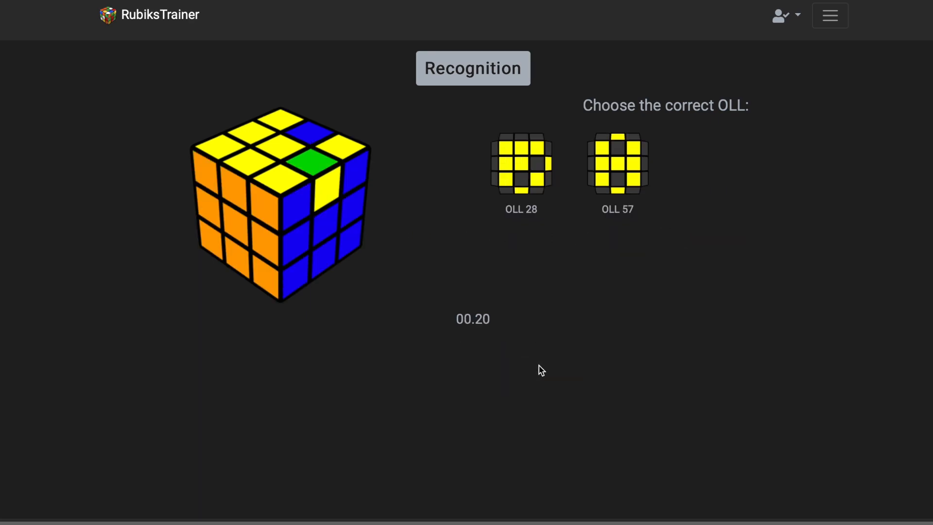
click(521, 163)
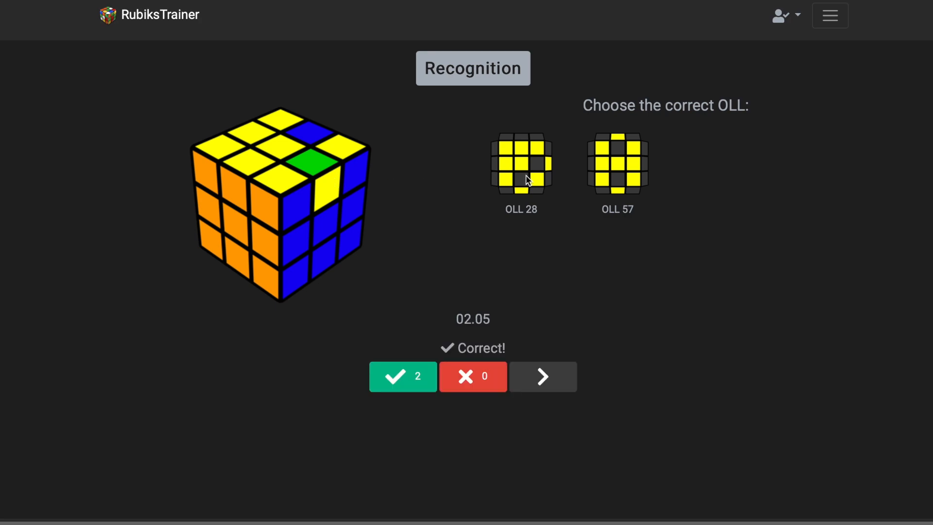
click(542, 376)
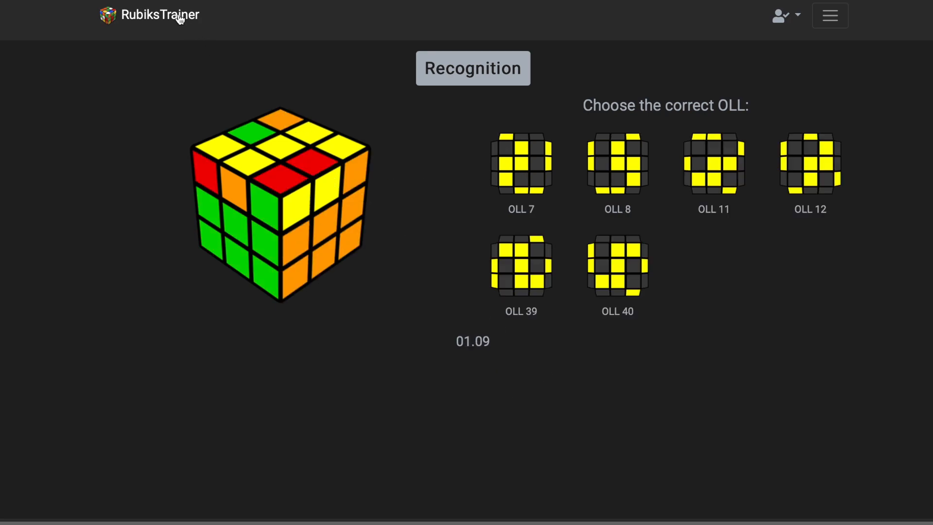
Step: Switch to a COLL recognition drill and identify the shown case as COLL B3
click(154, 15)
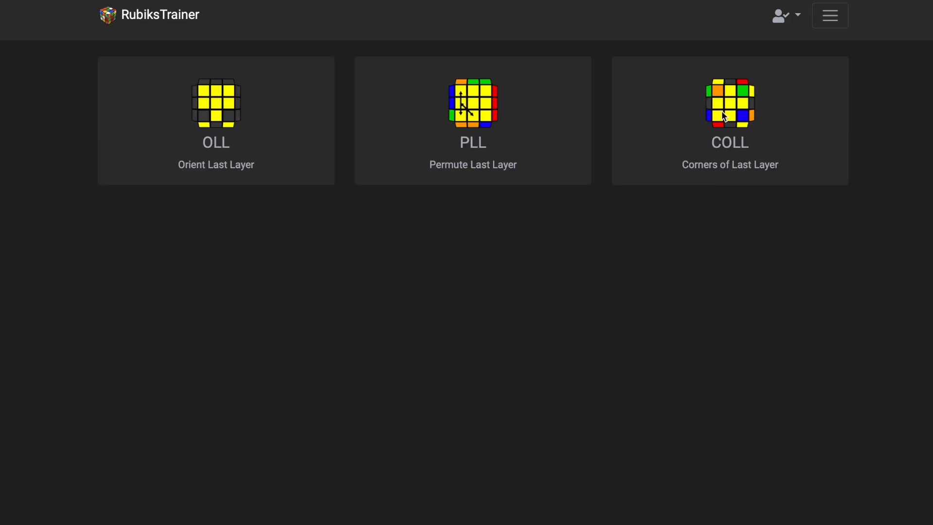
click(728, 121)
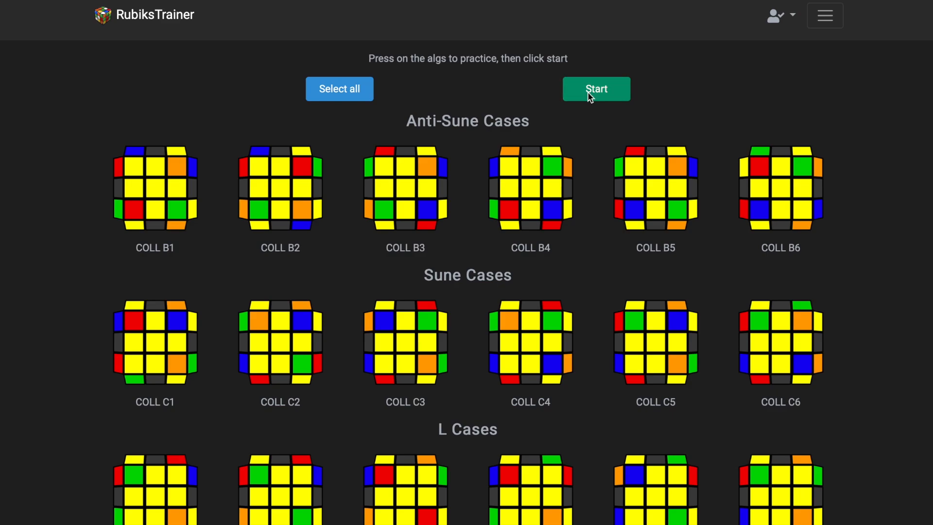
click(596, 89)
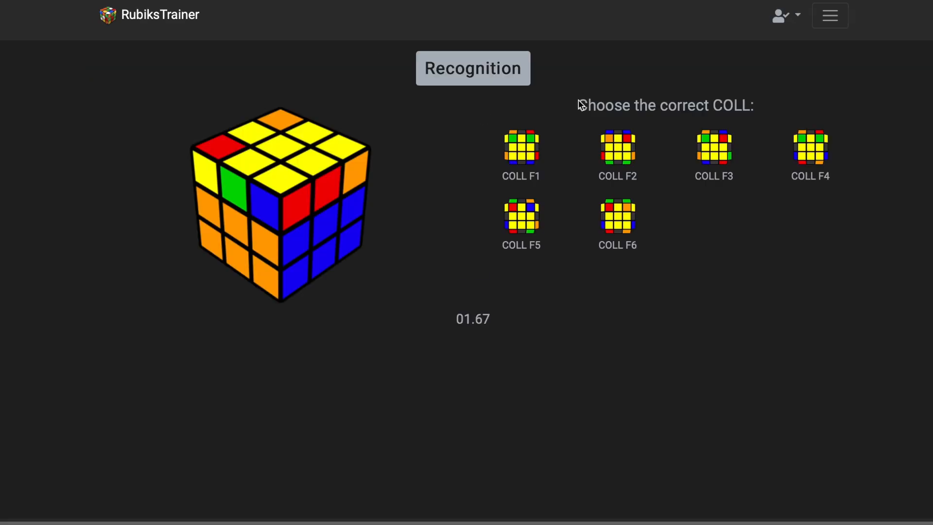
mouse_move(563, 238)
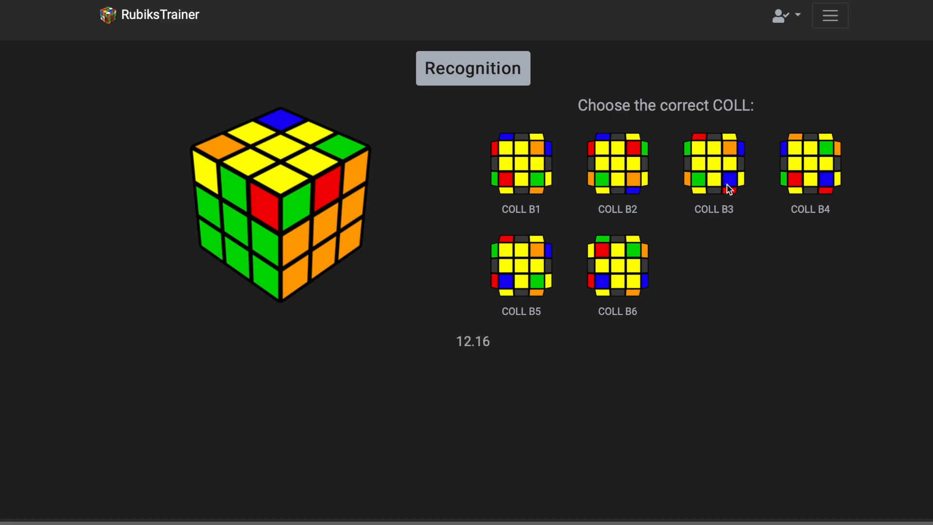
click(713, 163)
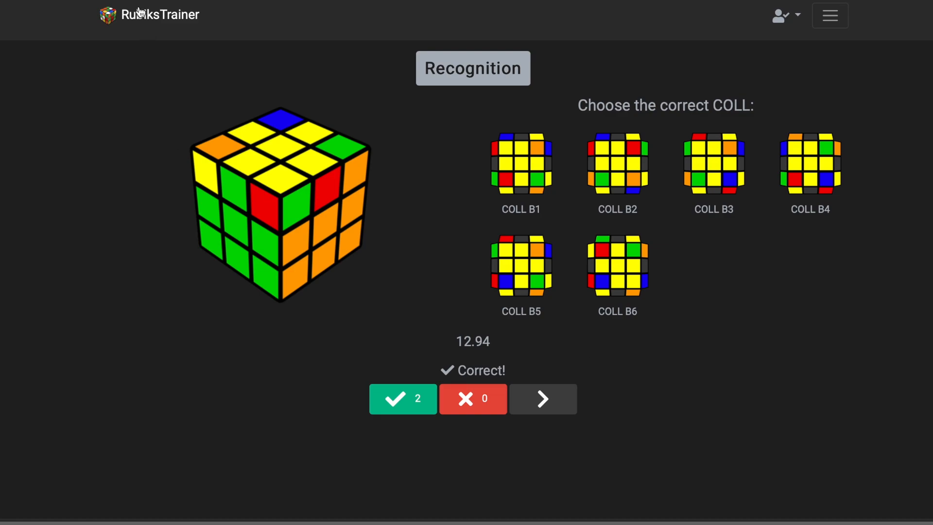